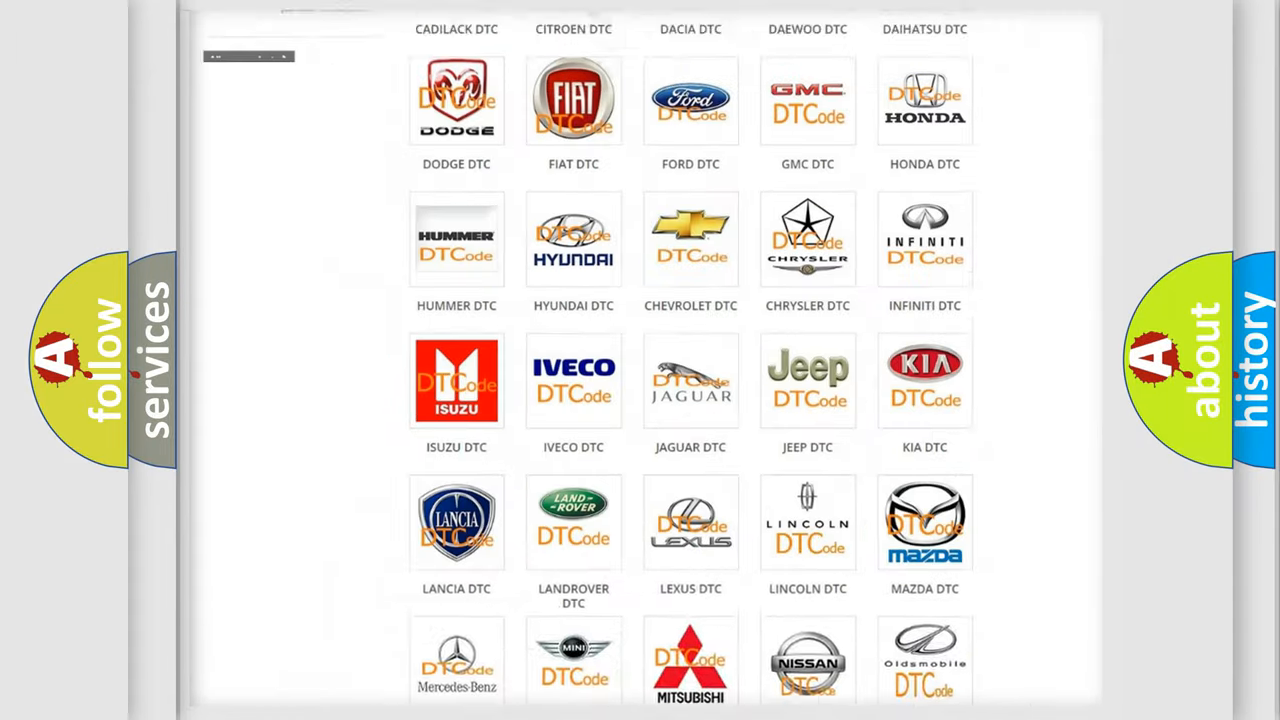
Step: Show the Alfa Romeo diagnostic trouble code list and browse through its codes
scroll(up, 3)
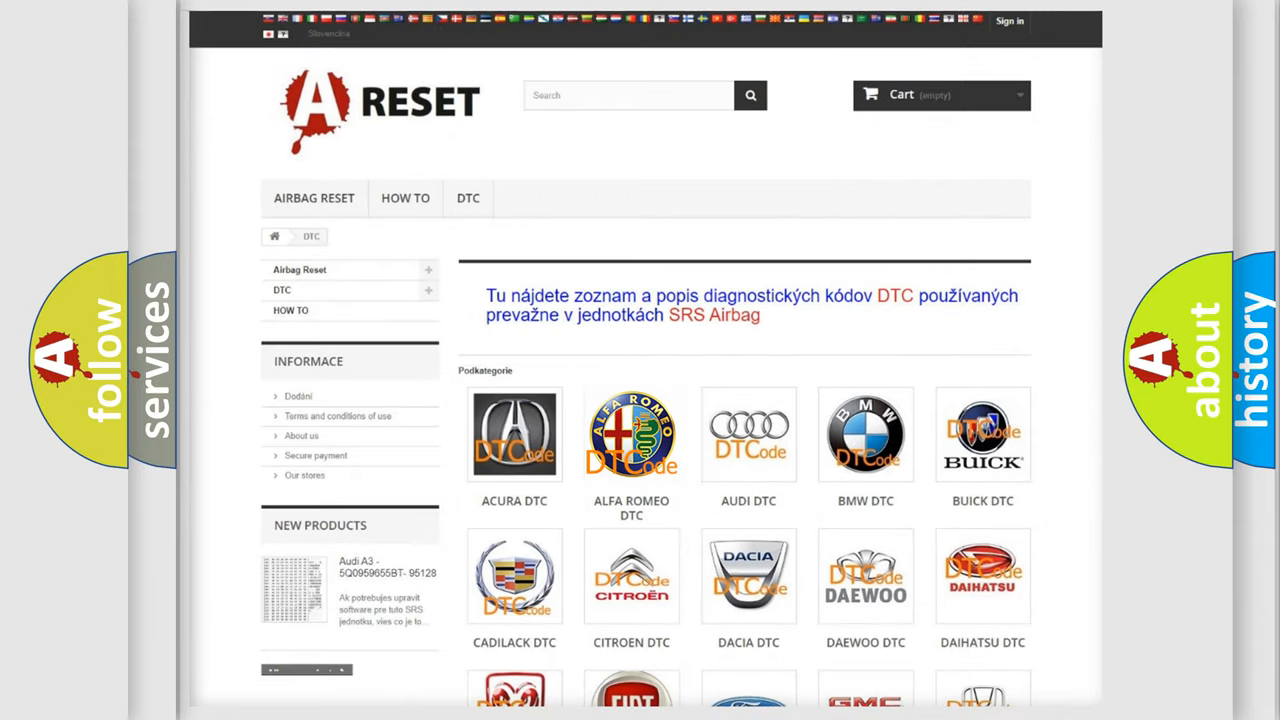
click(632, 434)
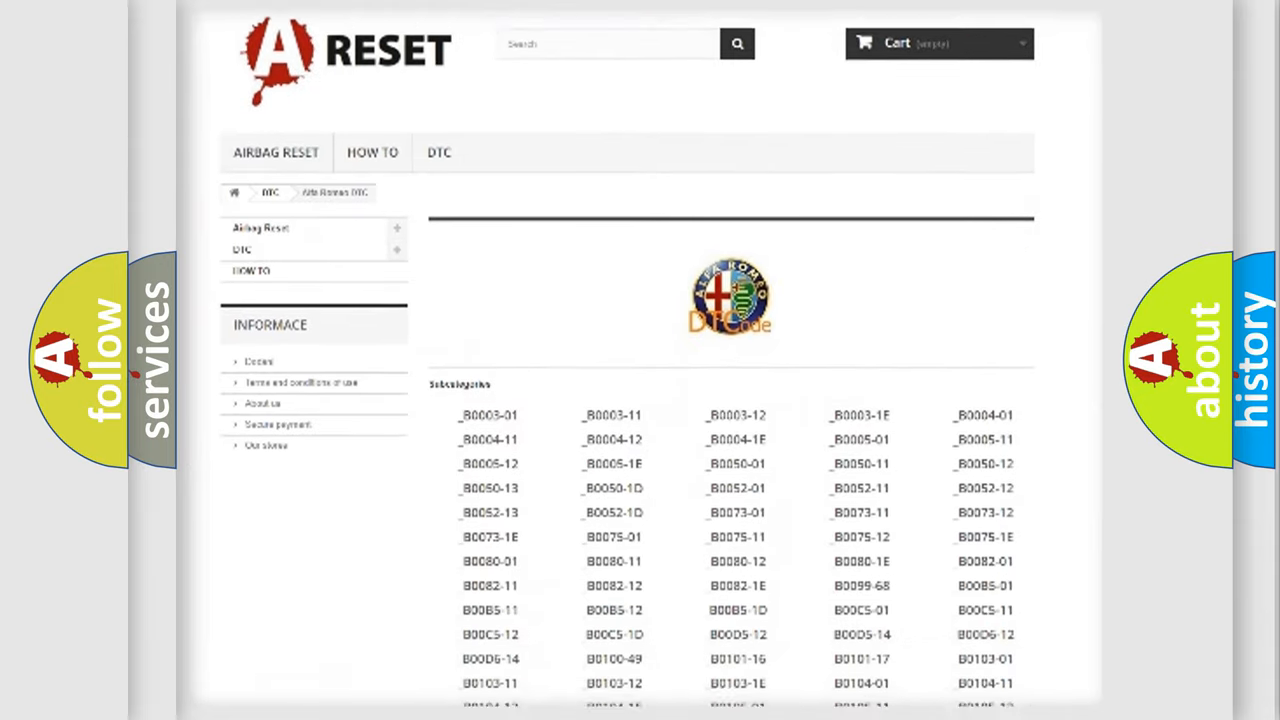
scroll(down, 3)
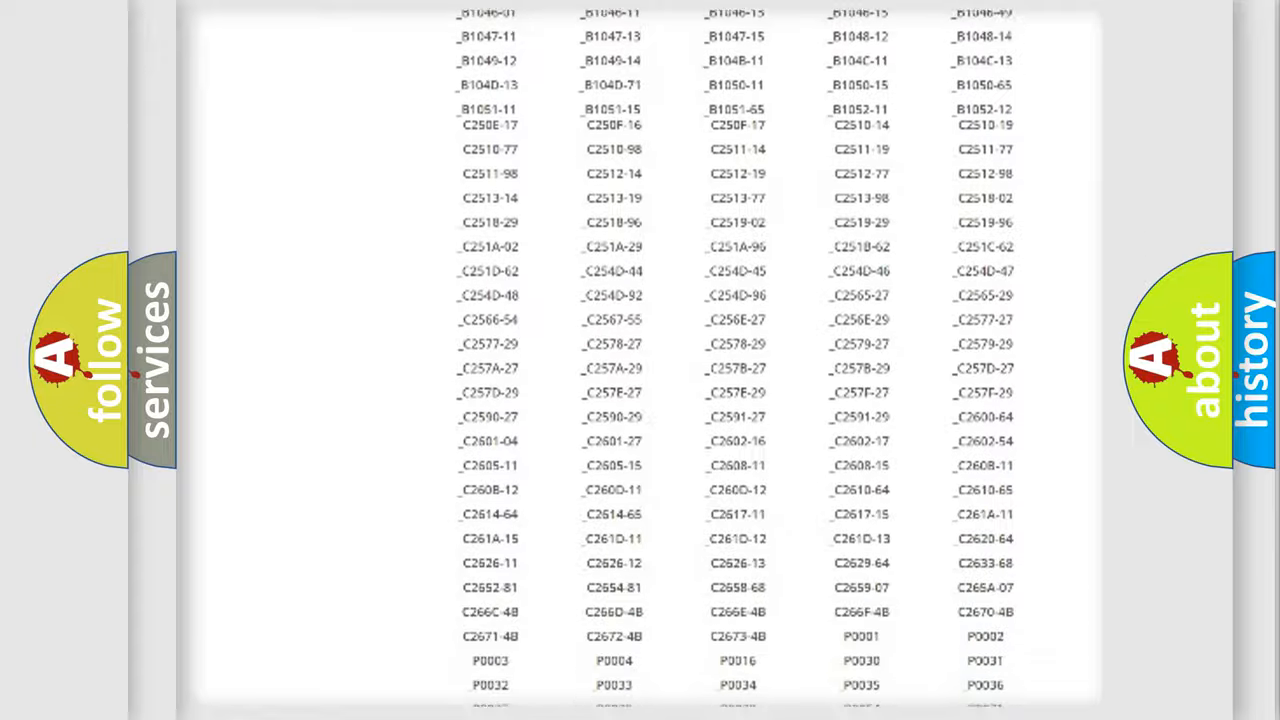
scroll(up, 3)
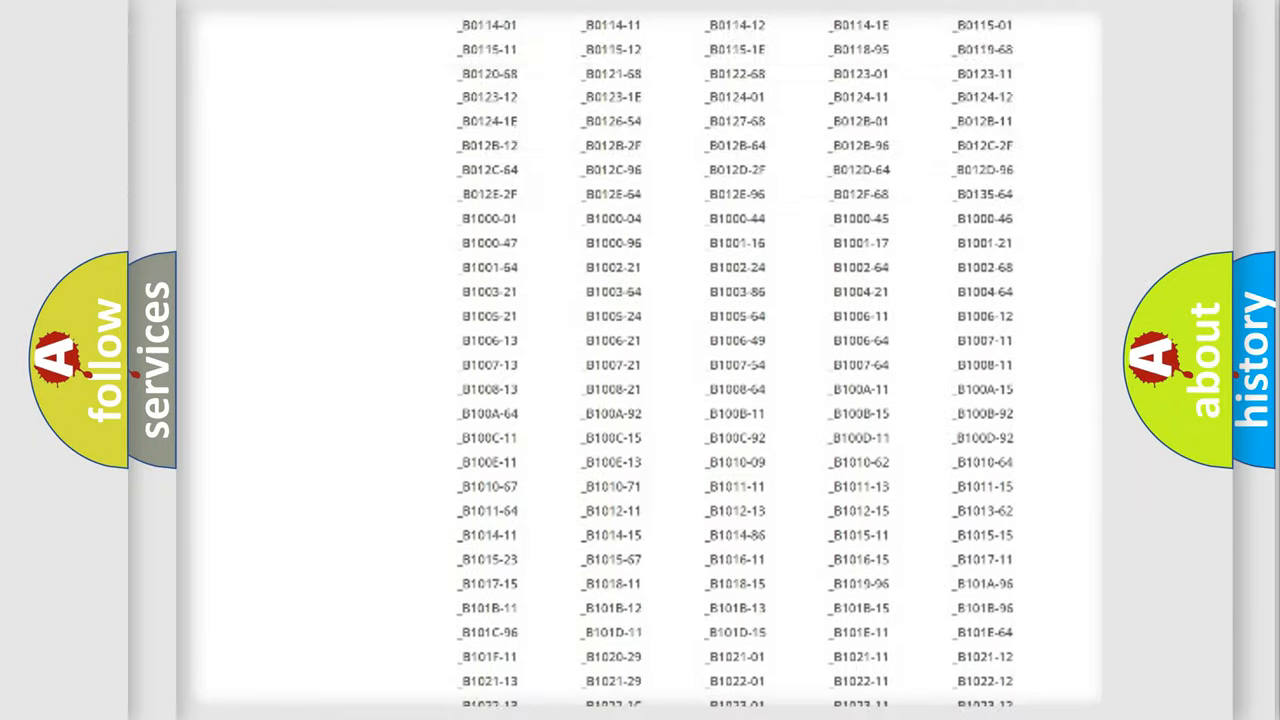
scroll(up, 3)
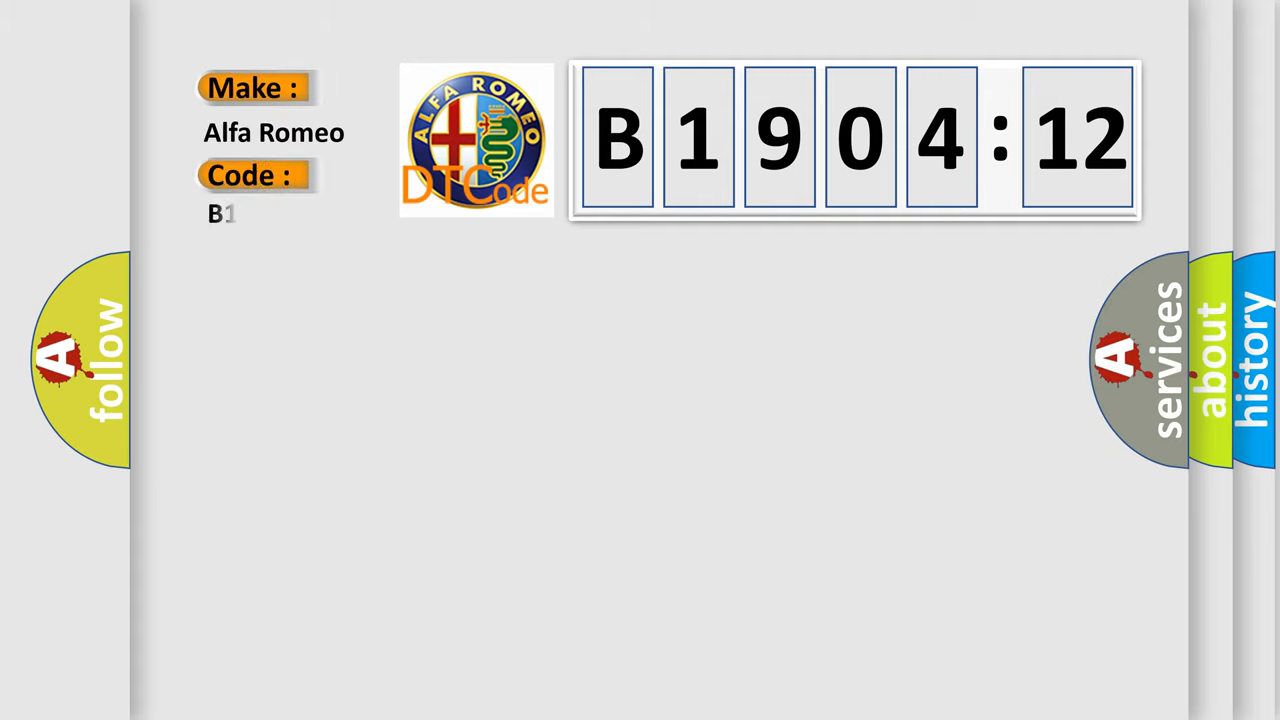
Step: Complete the code as B1904-12 and reveal its HVAC module short-to-battery description
text(904-12)
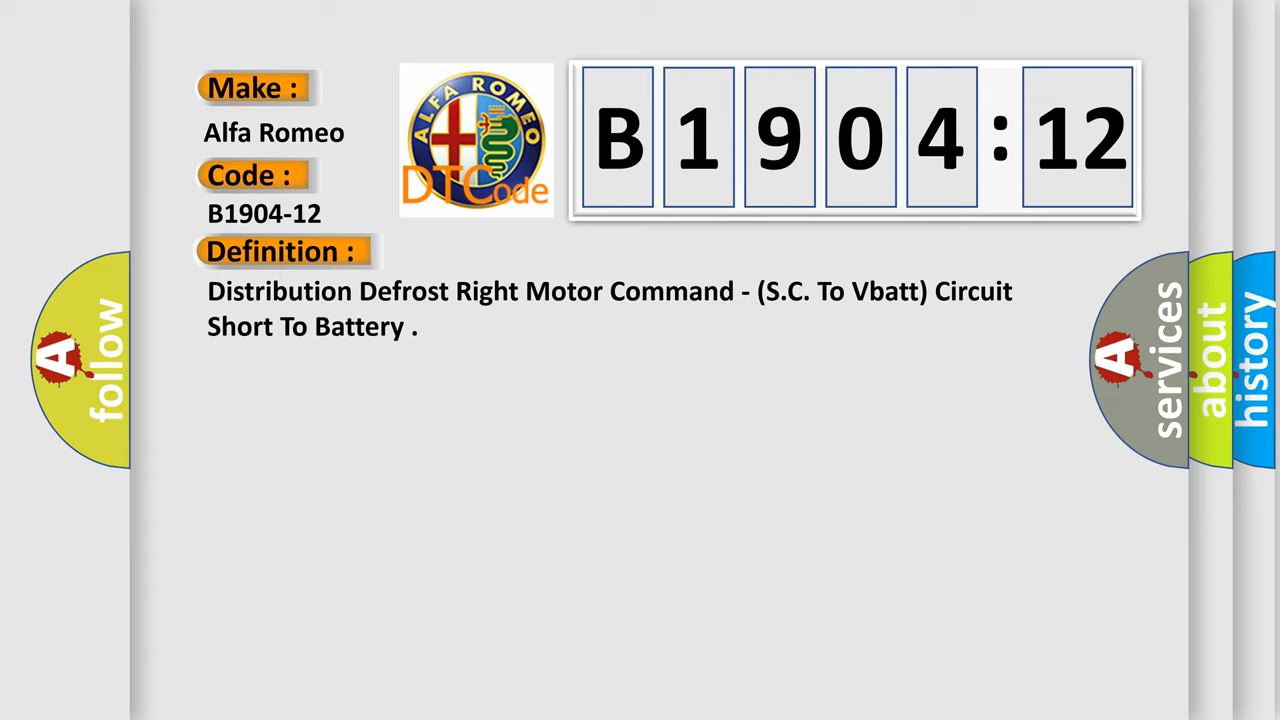
click(520, 252)
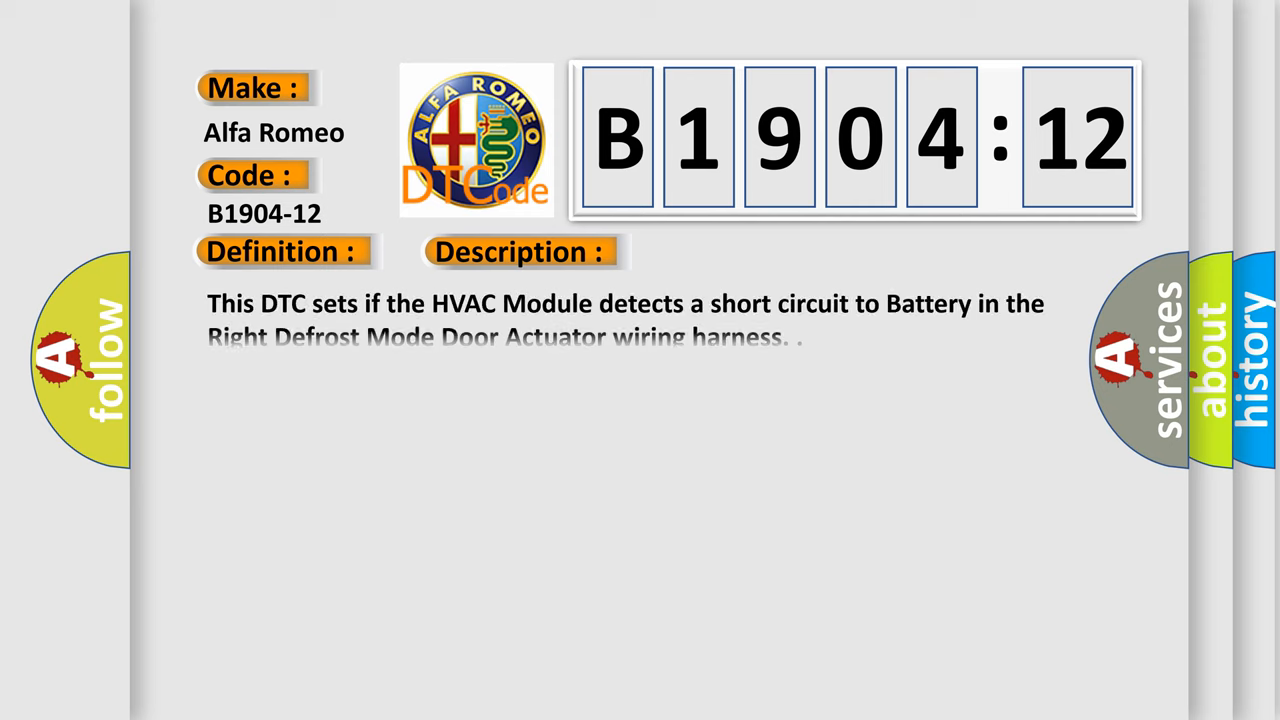